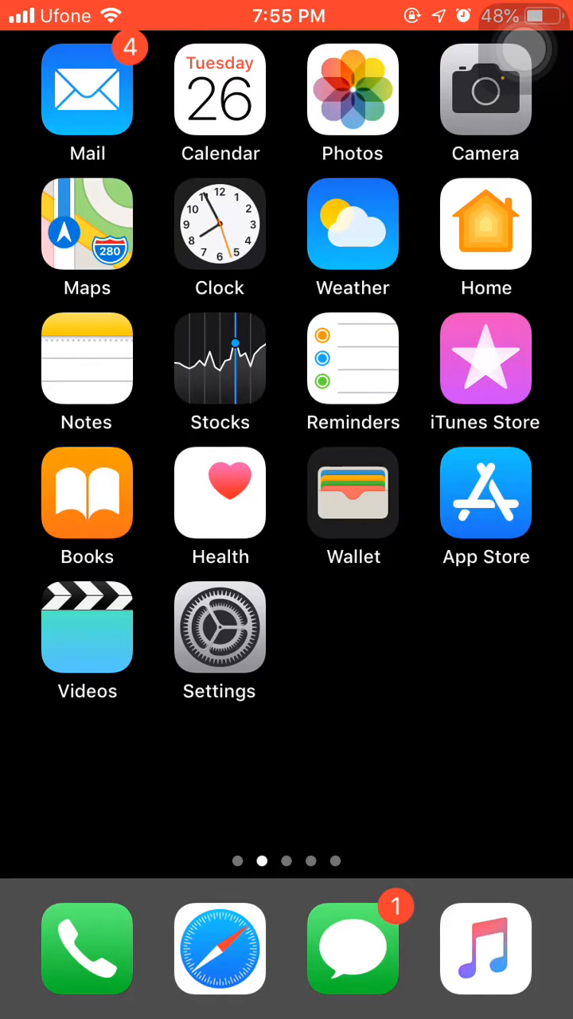
# Step: Page back to the first home screen and launch Settings
pyautogui.hscroll(-3)
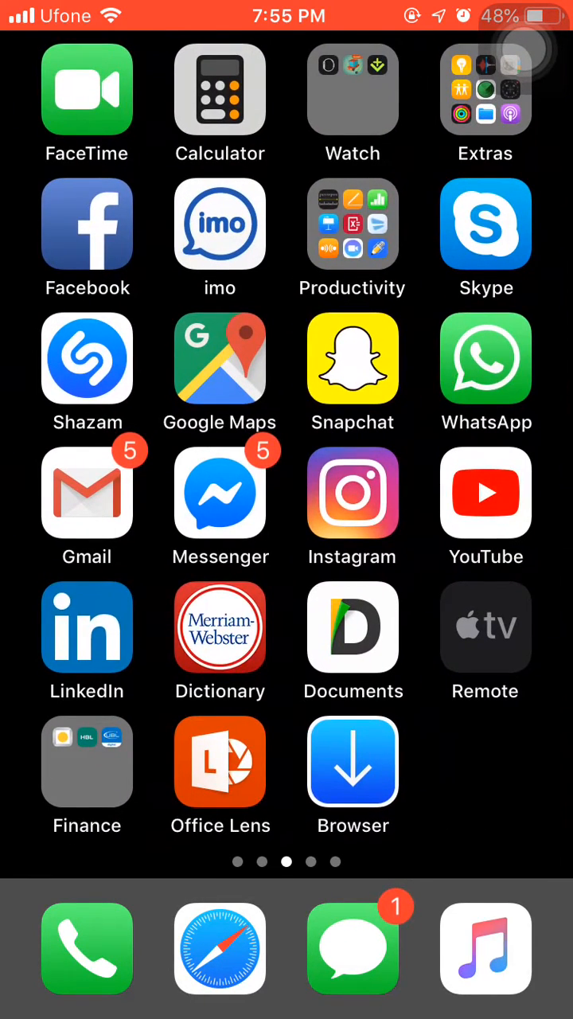
pyautogui.click(353, 627)
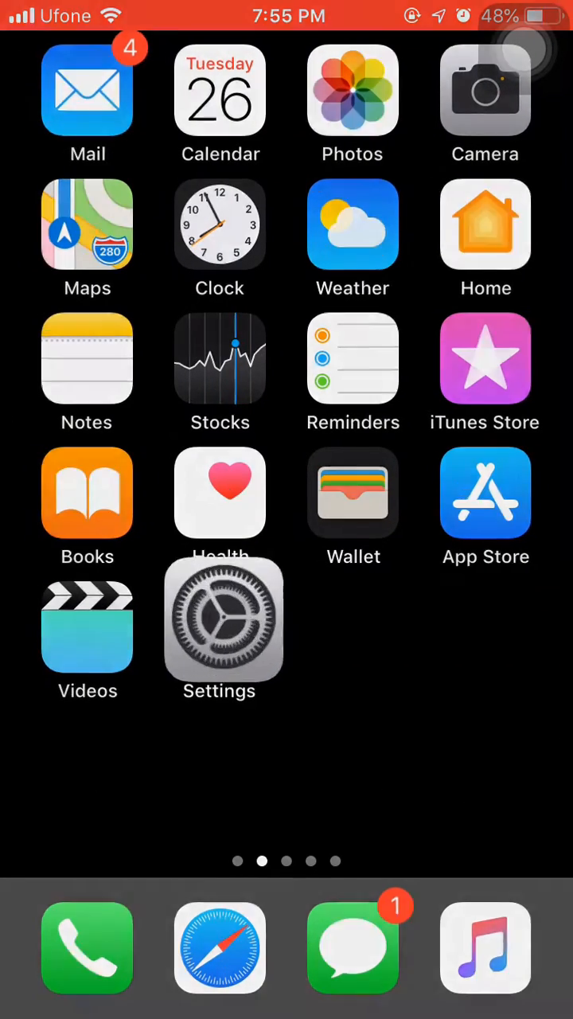
# Step: Review General > About (version 12.1.4), then return to the Home Screen
pyautogui.click(220, 625)
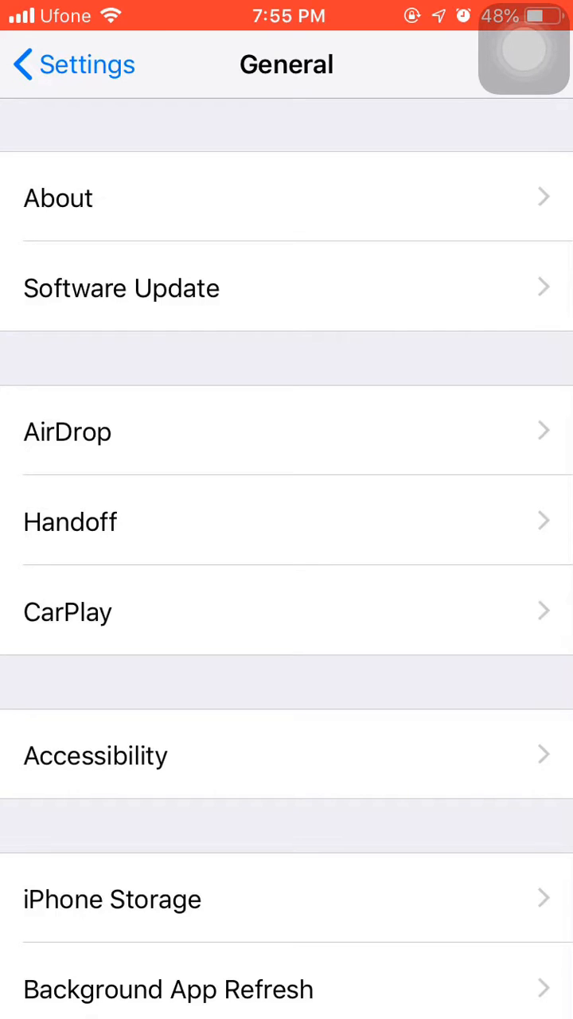
pyautogui.click(57, 197)
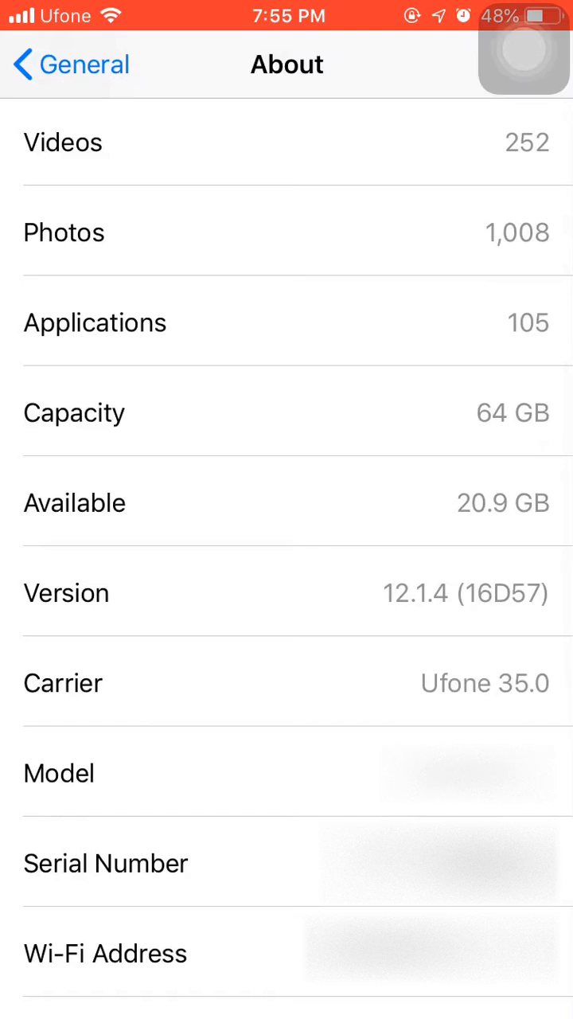
pyautogui.scroll(-3)
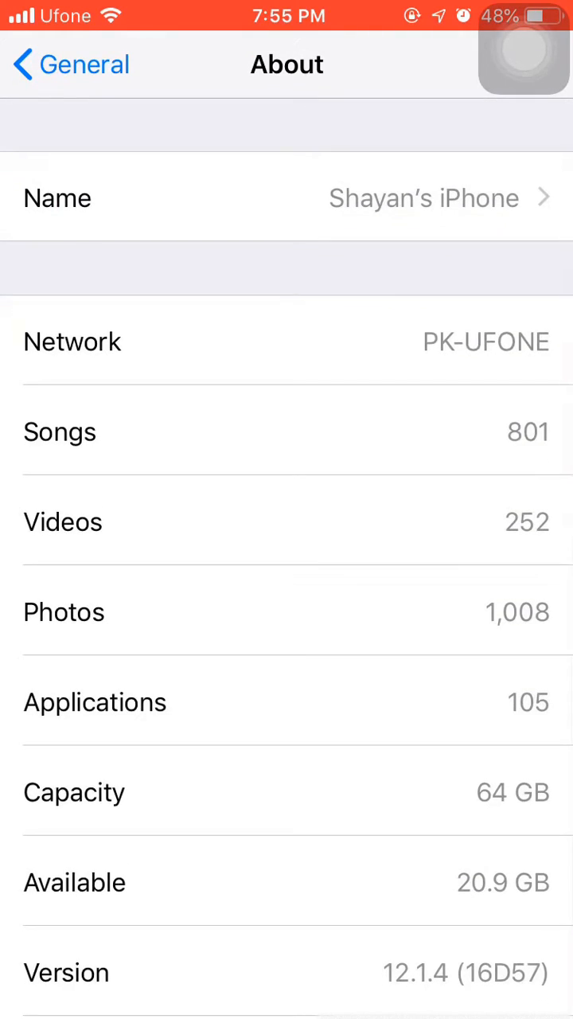
pyautogui.press('home')
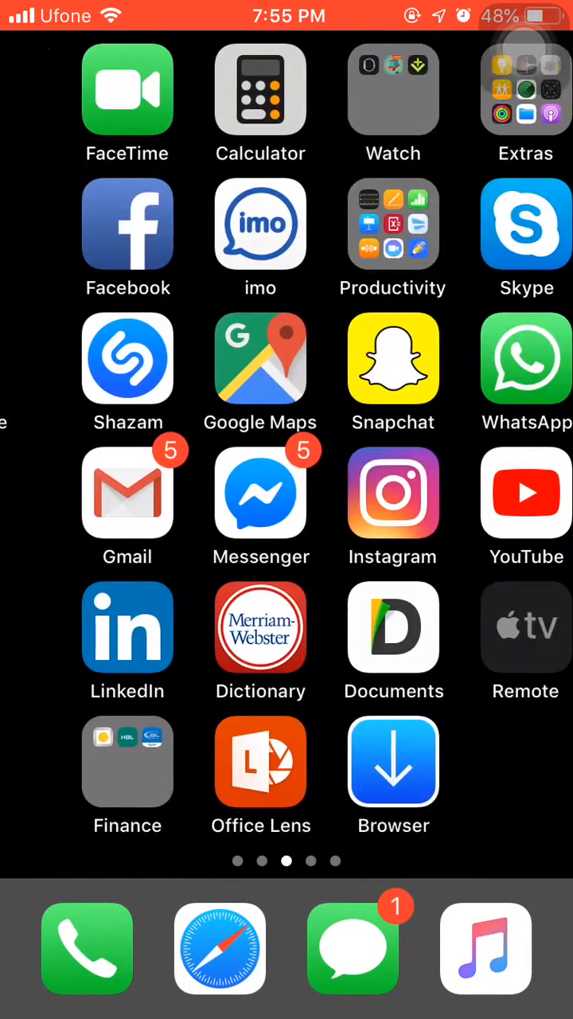
# Step: Open Browser and show its browsing start page with Help, Facebook, Twitter and Tube
pyautogui.hscroll(-3)
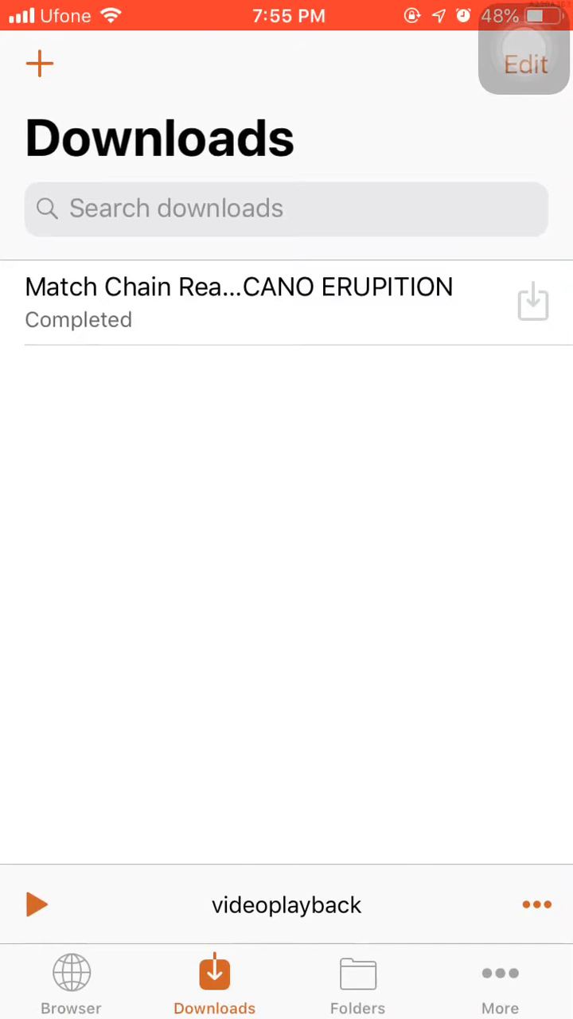
pyautogui.click(71, 979)
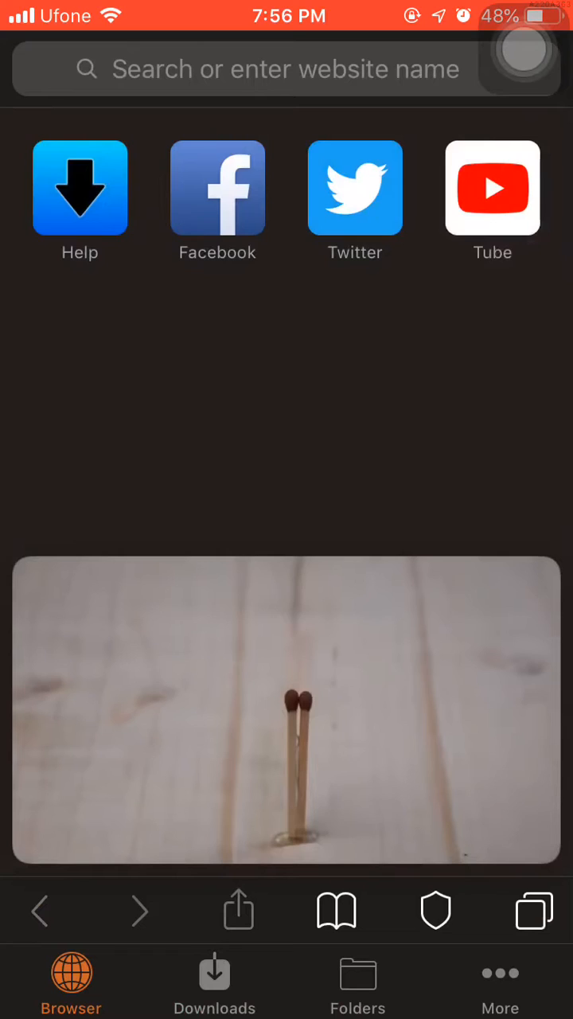
# Step: Download the Match Chain Reaction video from YouTube via Tube and view Downloads
pyautogui.click(491, 190)
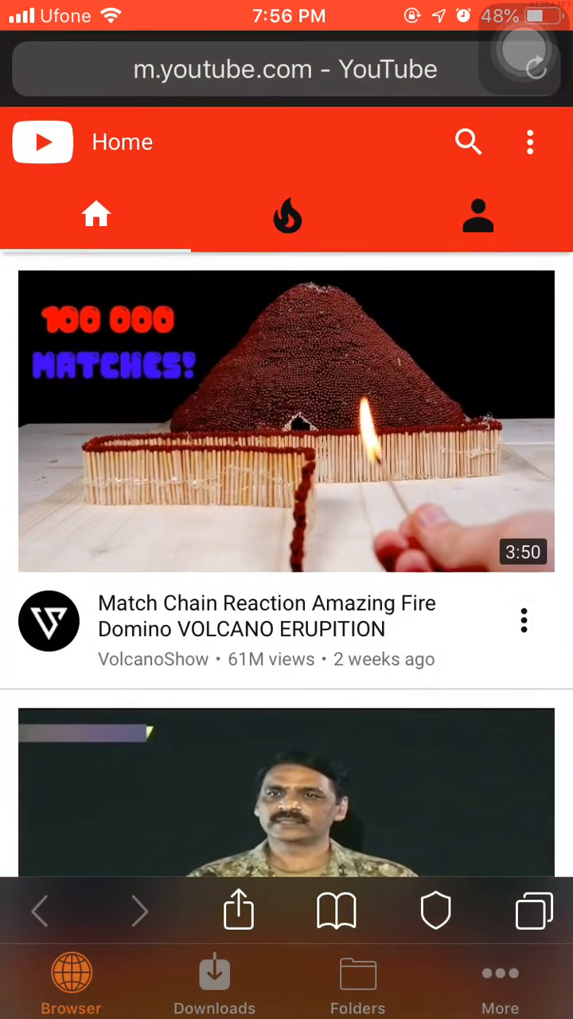
pyautogui.click(287, 422)
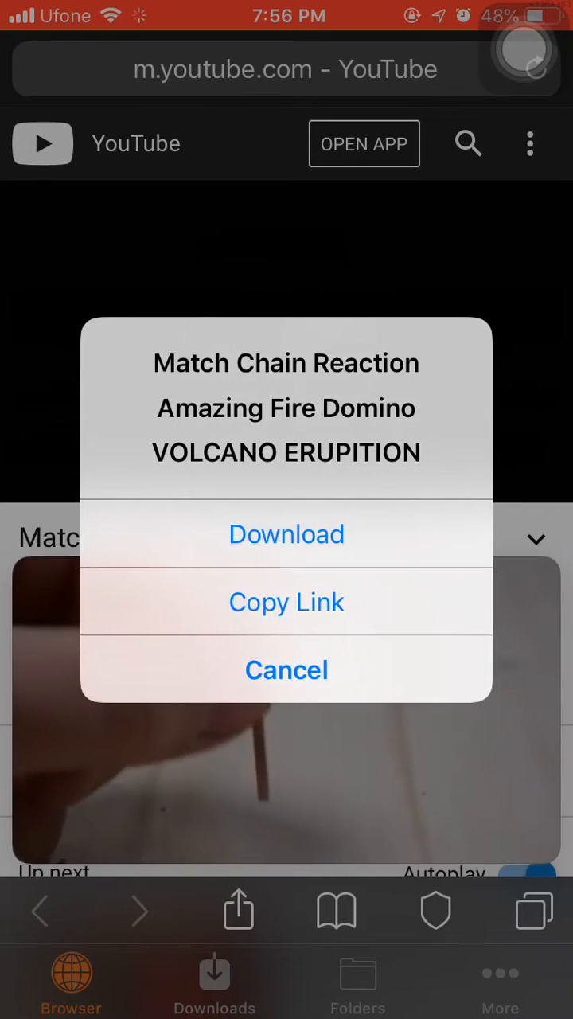
pyautogui.click(286, 534)
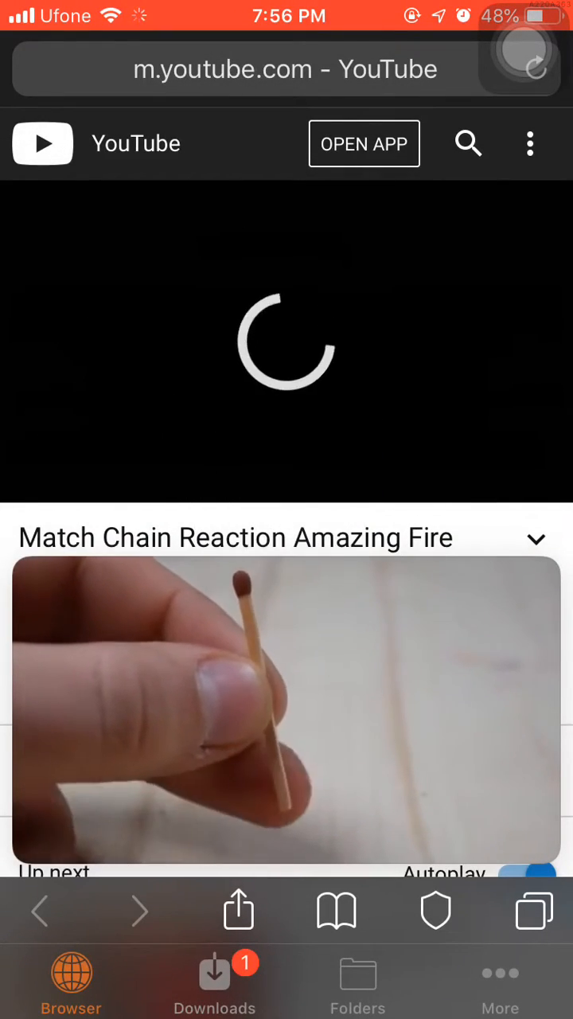
pyautogui.click(215, 979)
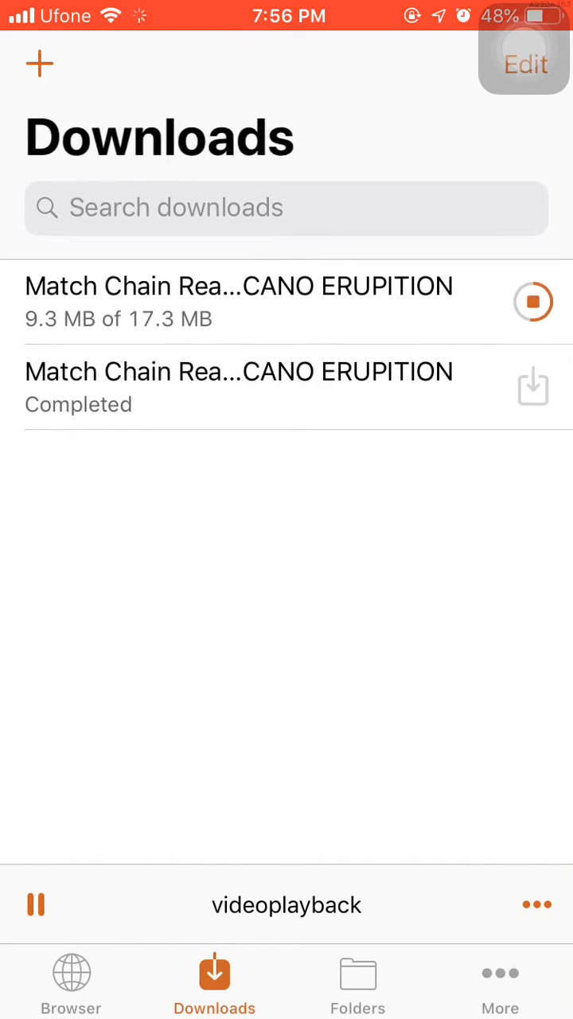
# Step: Check the in-progress second volcano video download in Downloads
pyautogui.click(533, 302)
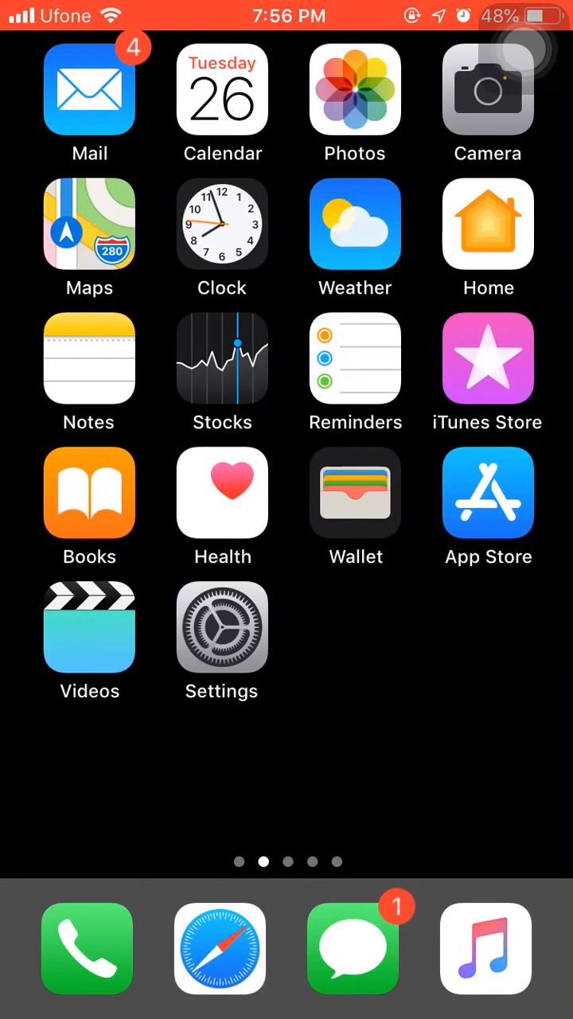
# Step: Reopen Browser to see the second volcano download cancelled, then go Home
pyautogui.hscroll(-3)
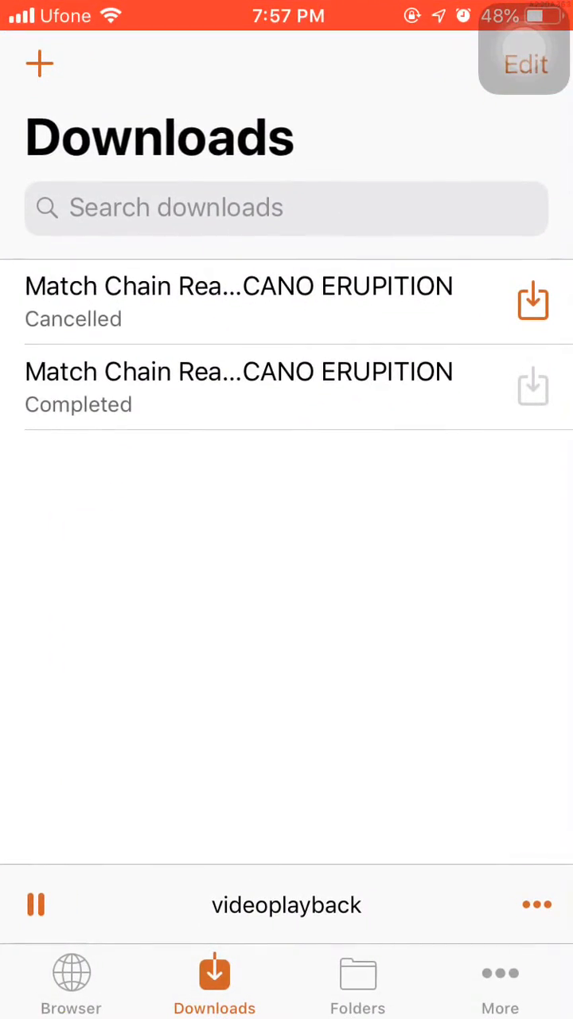
pyautogui.press('home')
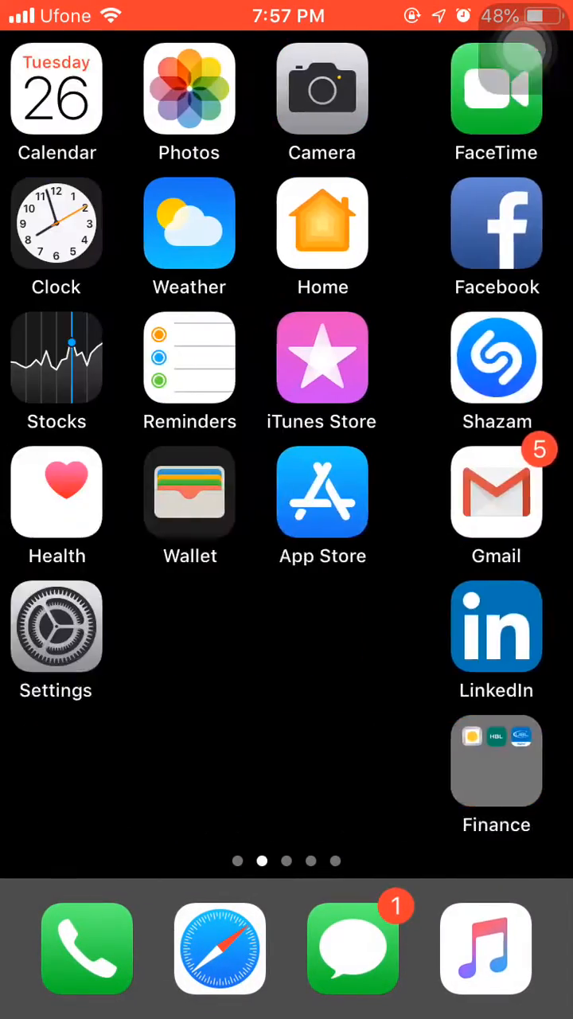